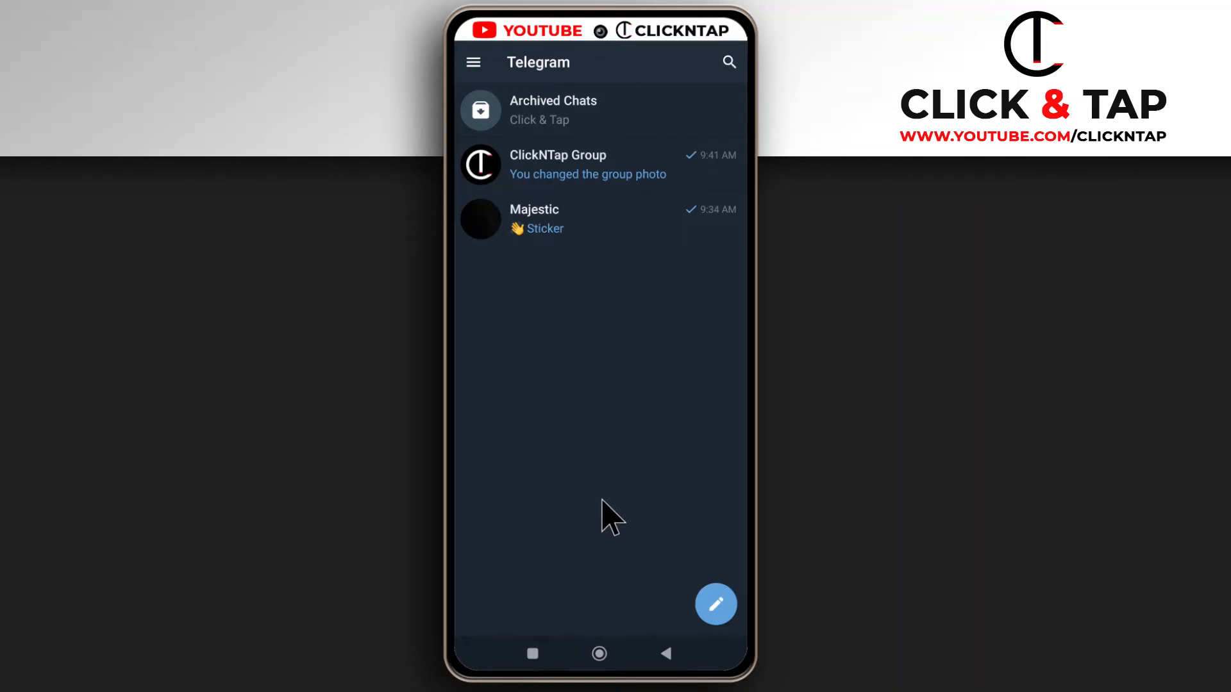
mouse_move(525, 184)
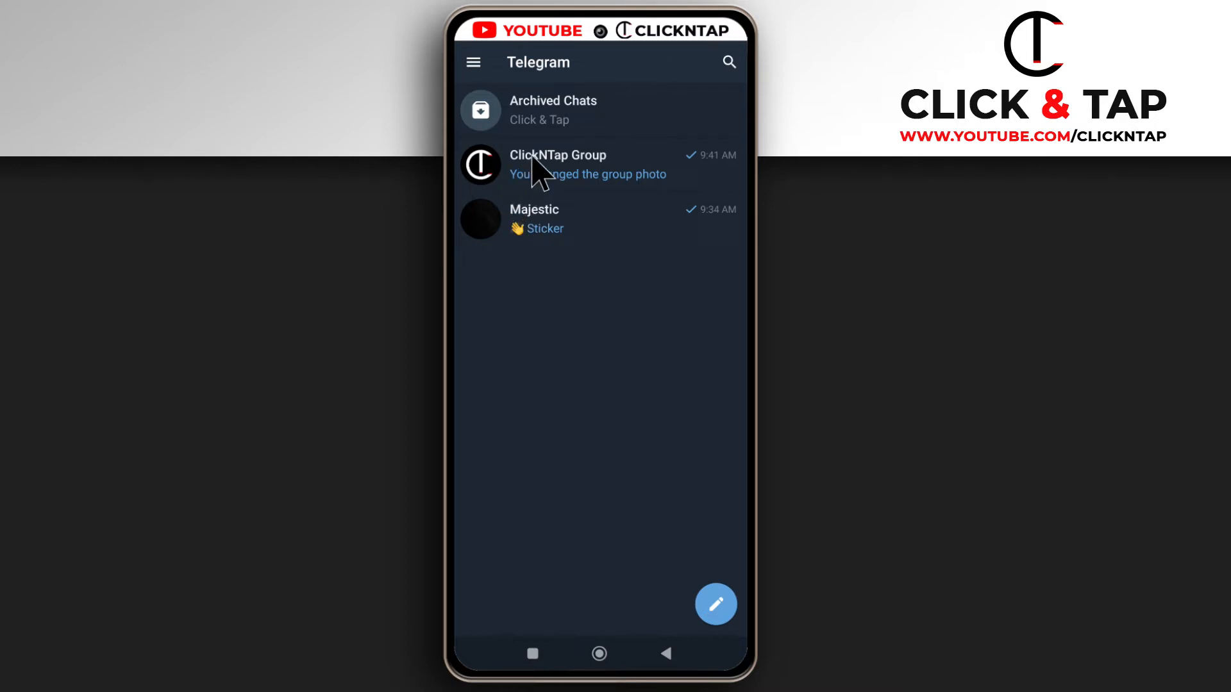
Open the ClickNTap Group chat from the Telegram chat list.
click(557, 165)
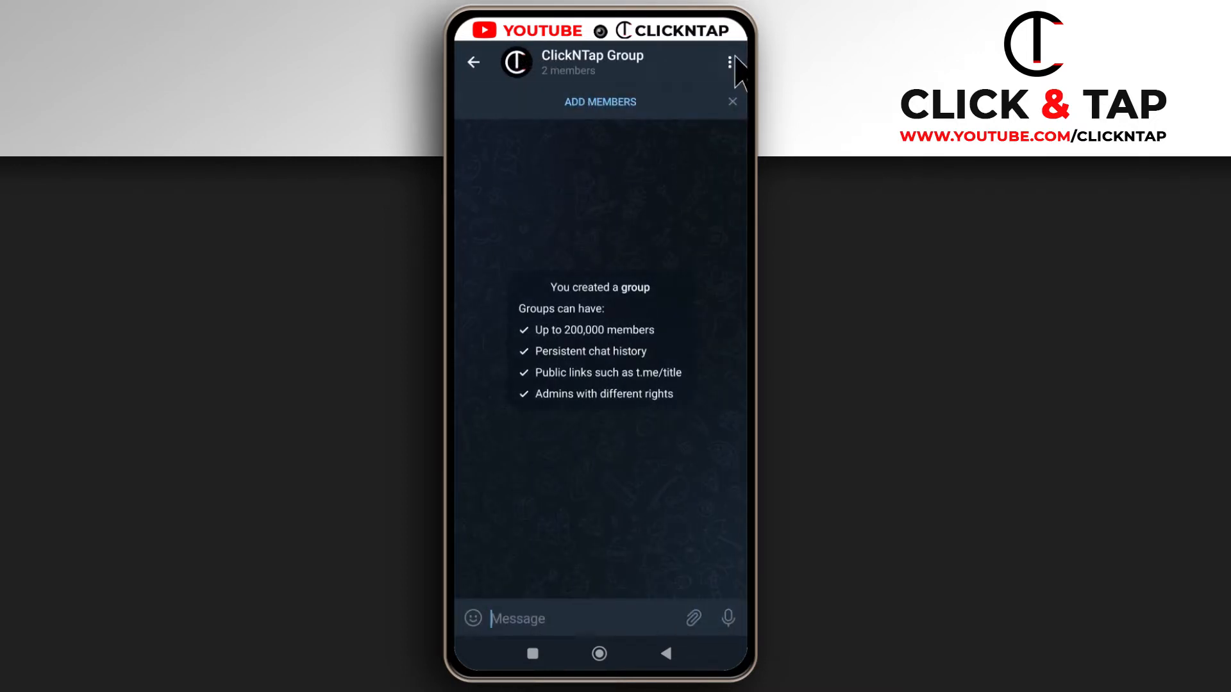
click(729, 62)
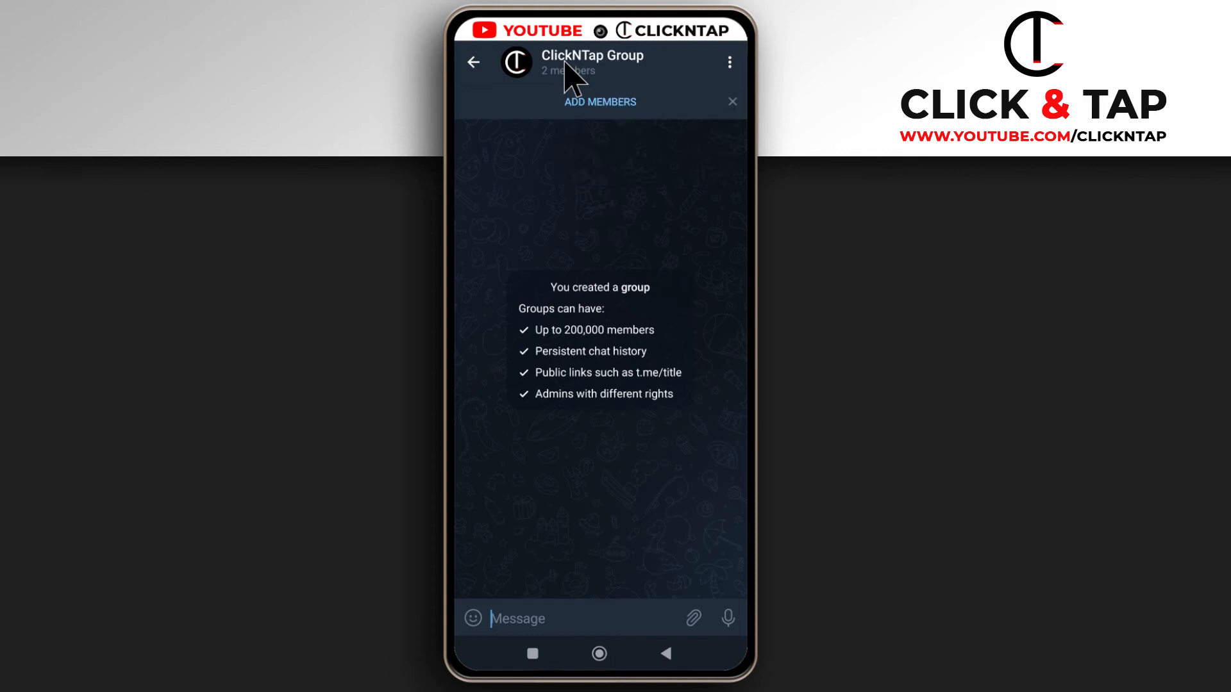
Open ClickNTap Group's info, enter edit mode, and choose Delete and leave group.
click(591, 62)
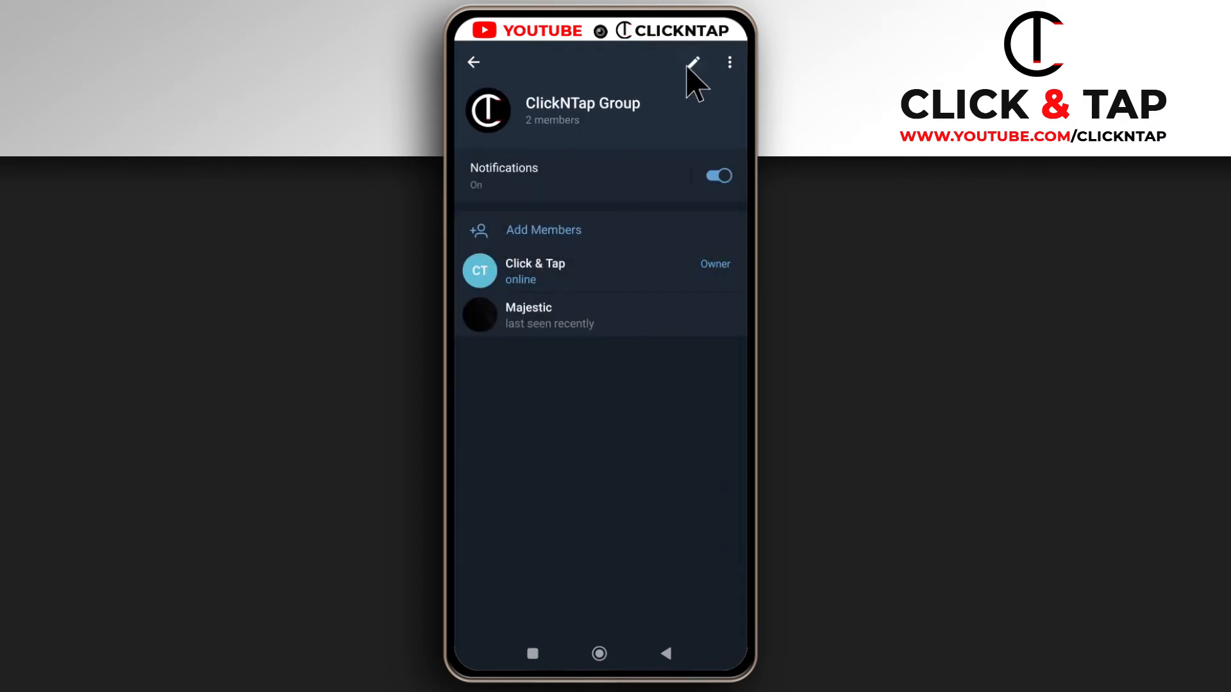
click(692, 63)
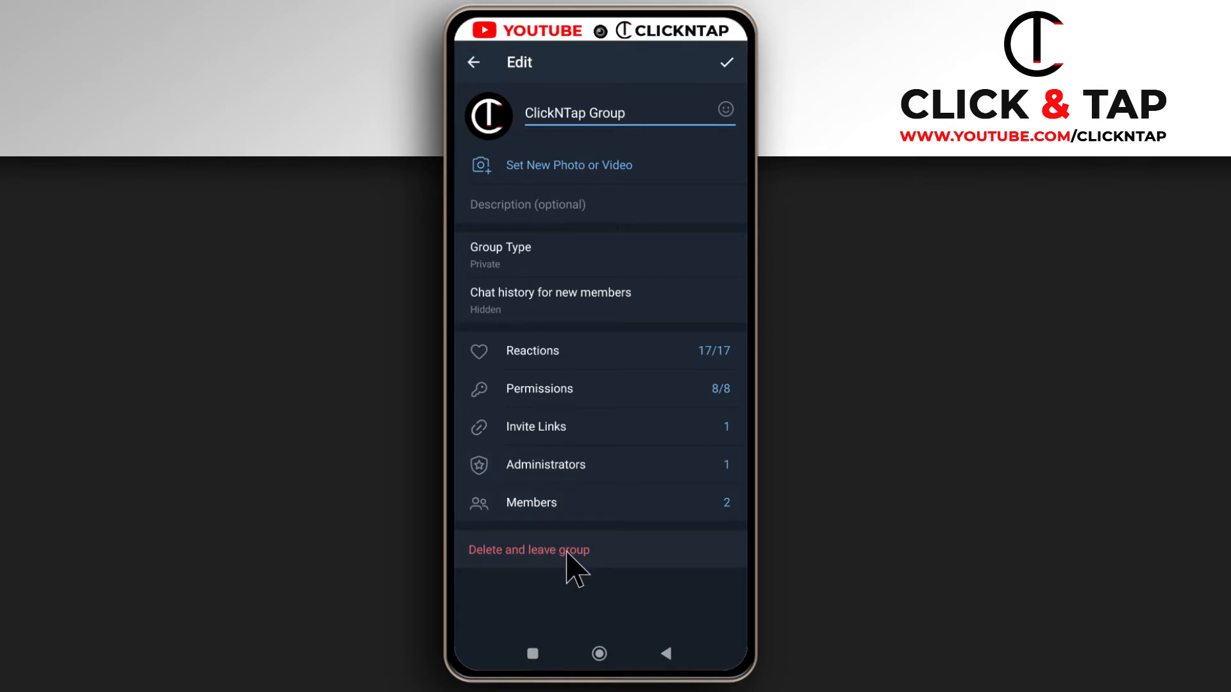
click(528, 549)
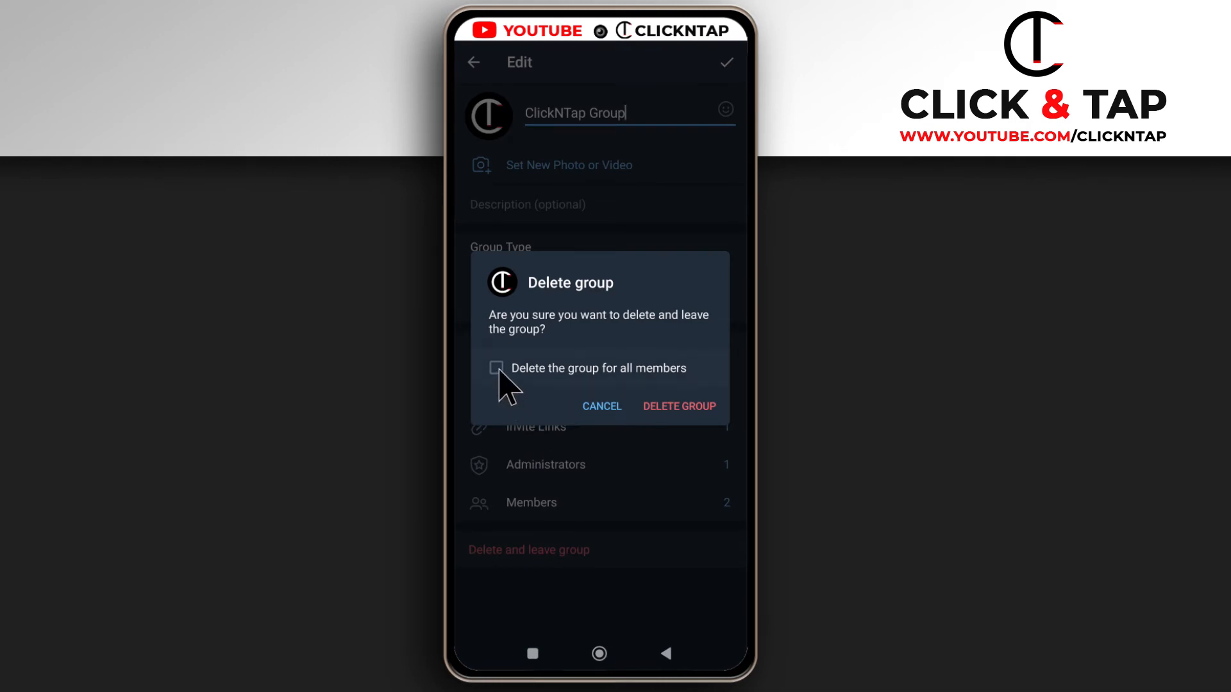
Tick 'Delete the group for all members' in the confirmation dialog.
click(497, 368)
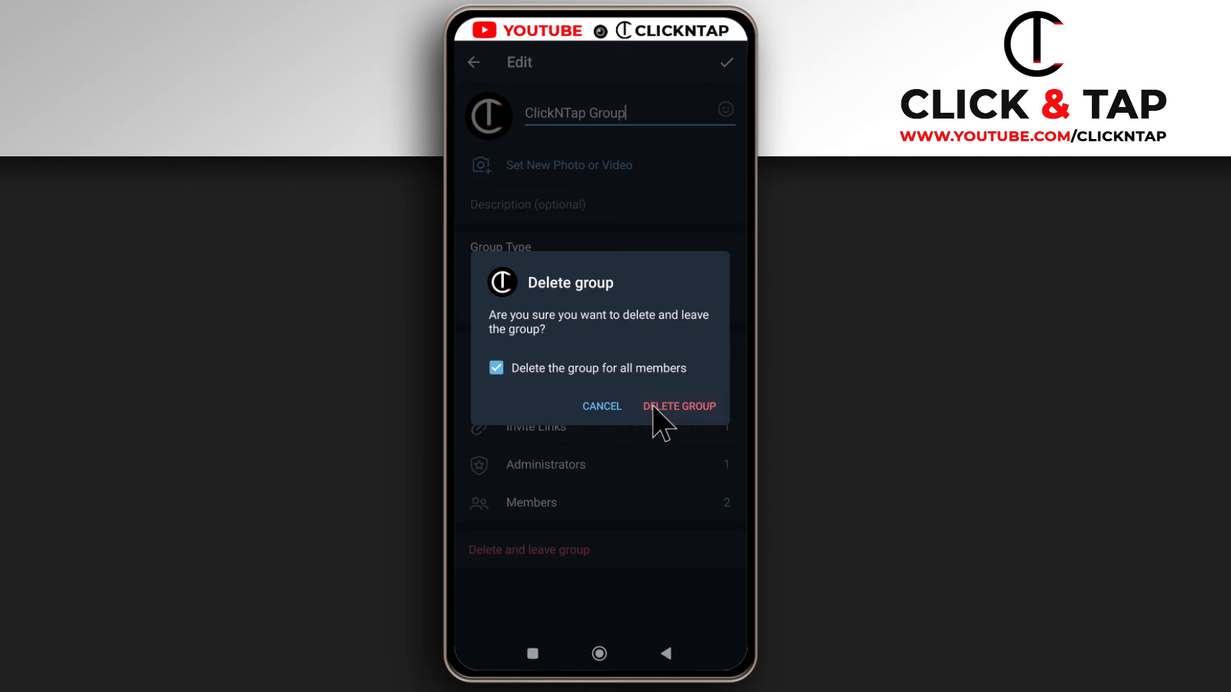
Confirm DELETE GROUP so only Archived Chats and Majestic remain.
click(679, 406)
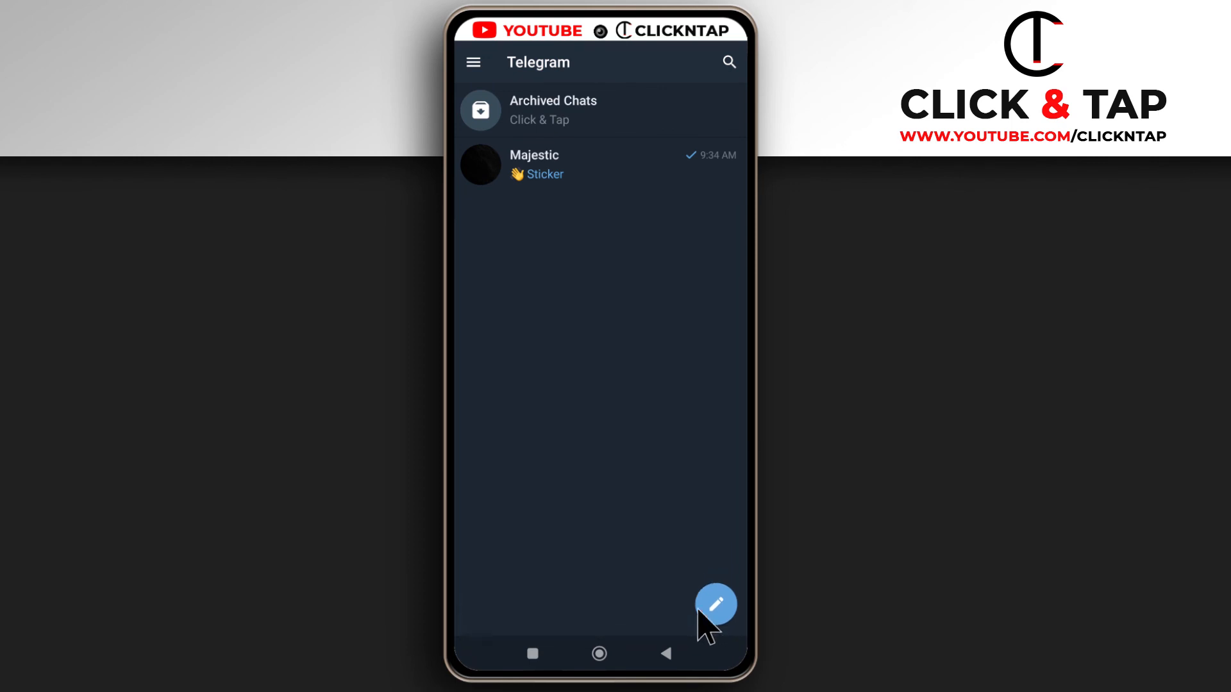
mouse_move(594, 388)
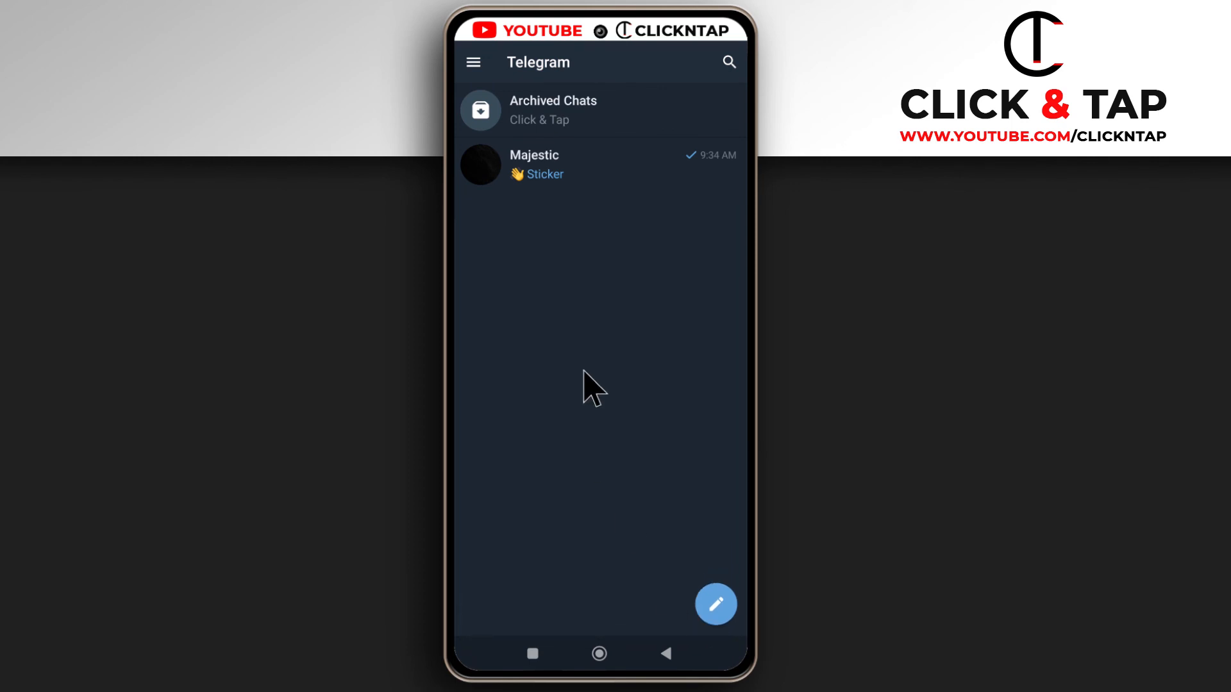